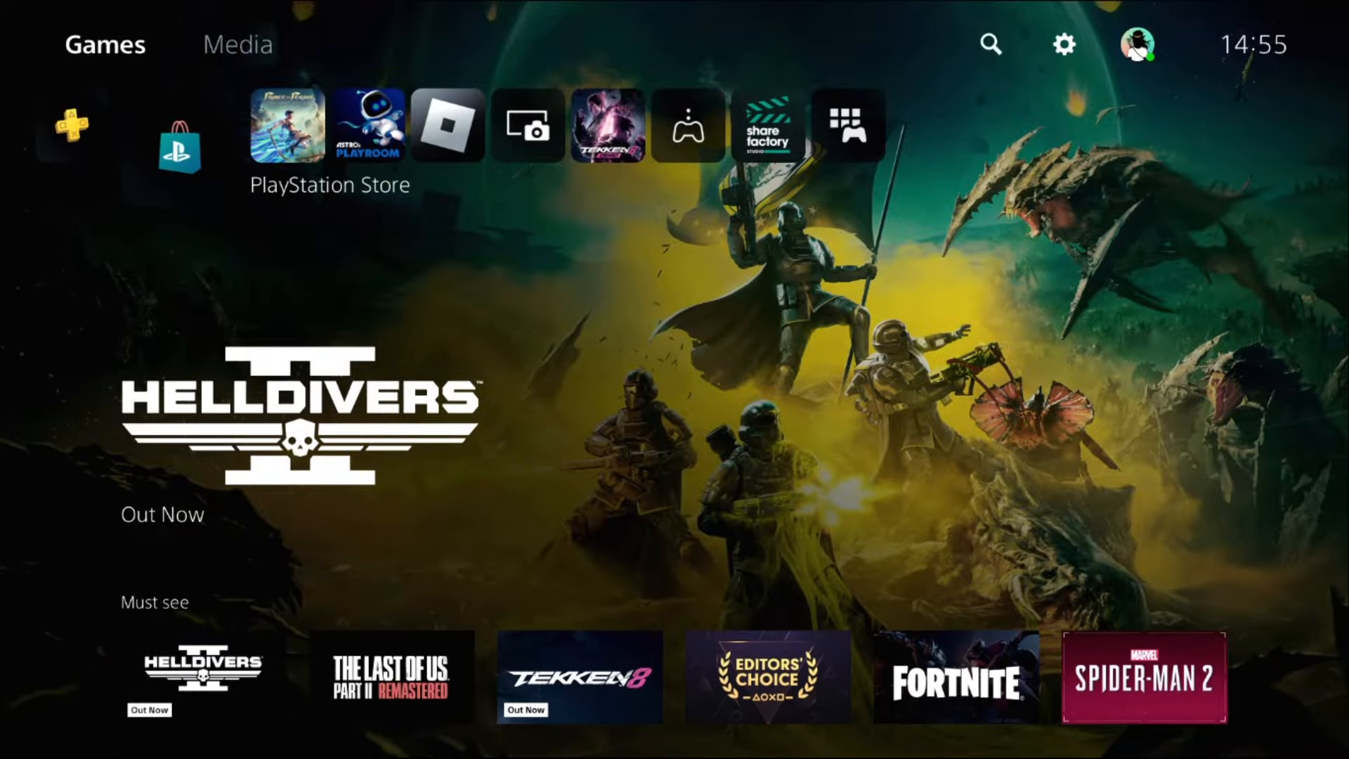
Open the Settings menu from the gear icon on the PS5 home screen.
click(1064, 41)
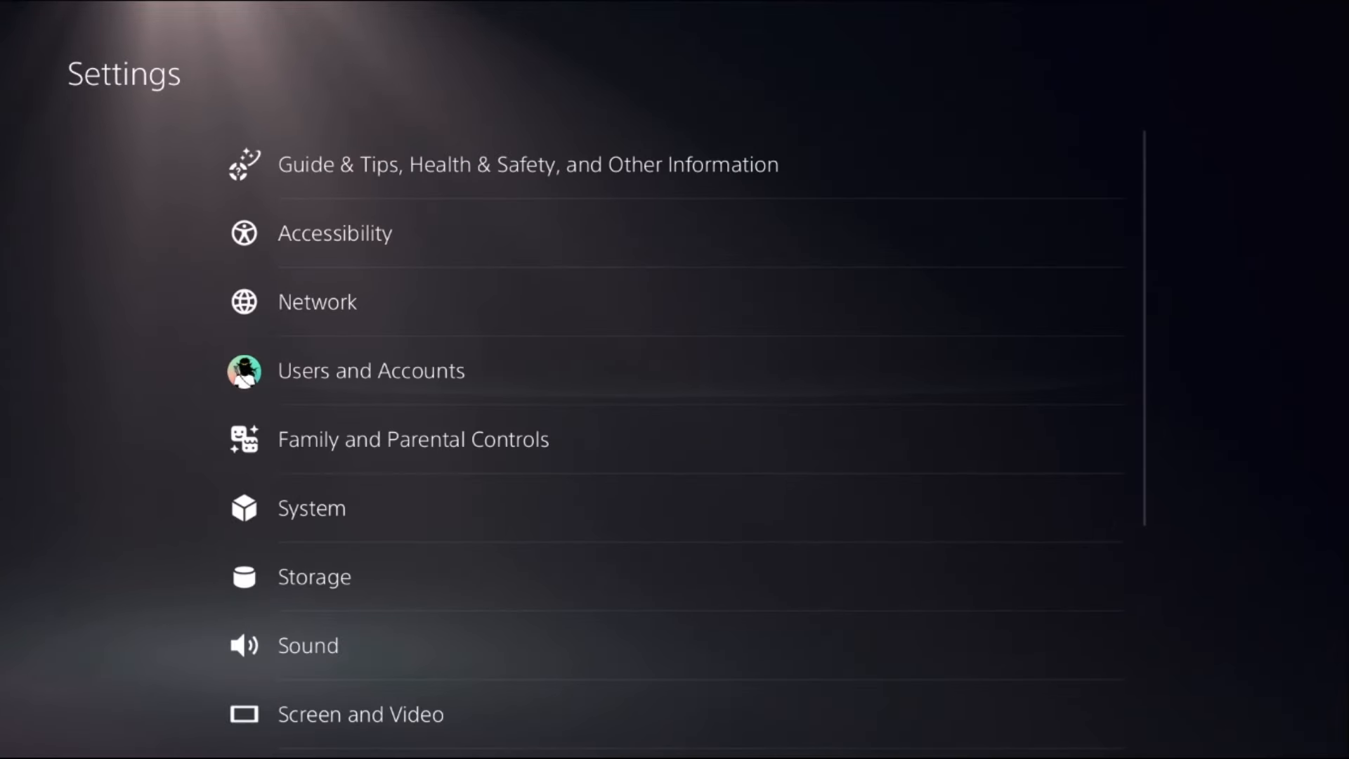
scroll(down, 3)
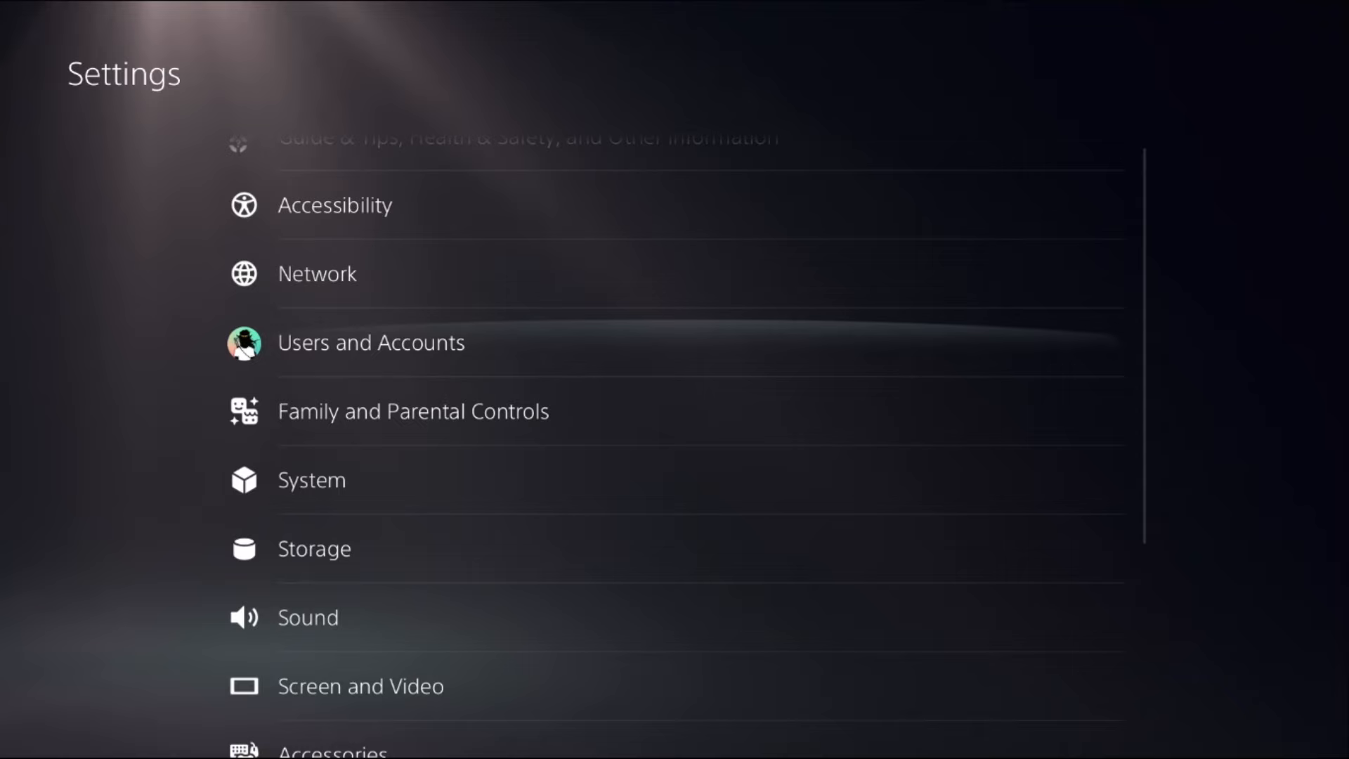
Run Restore Licenses under Users and Accounts > Other.
click(371, 342)
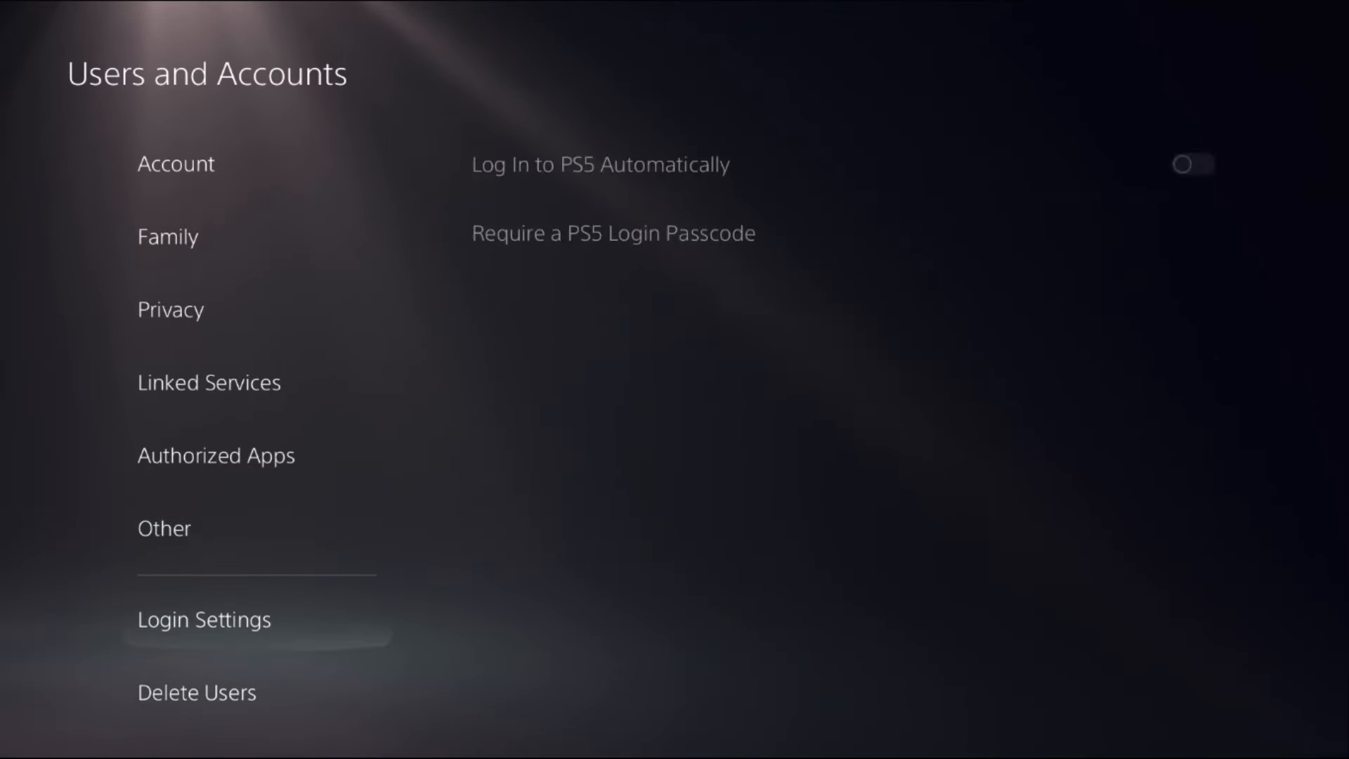
click(163, 529)
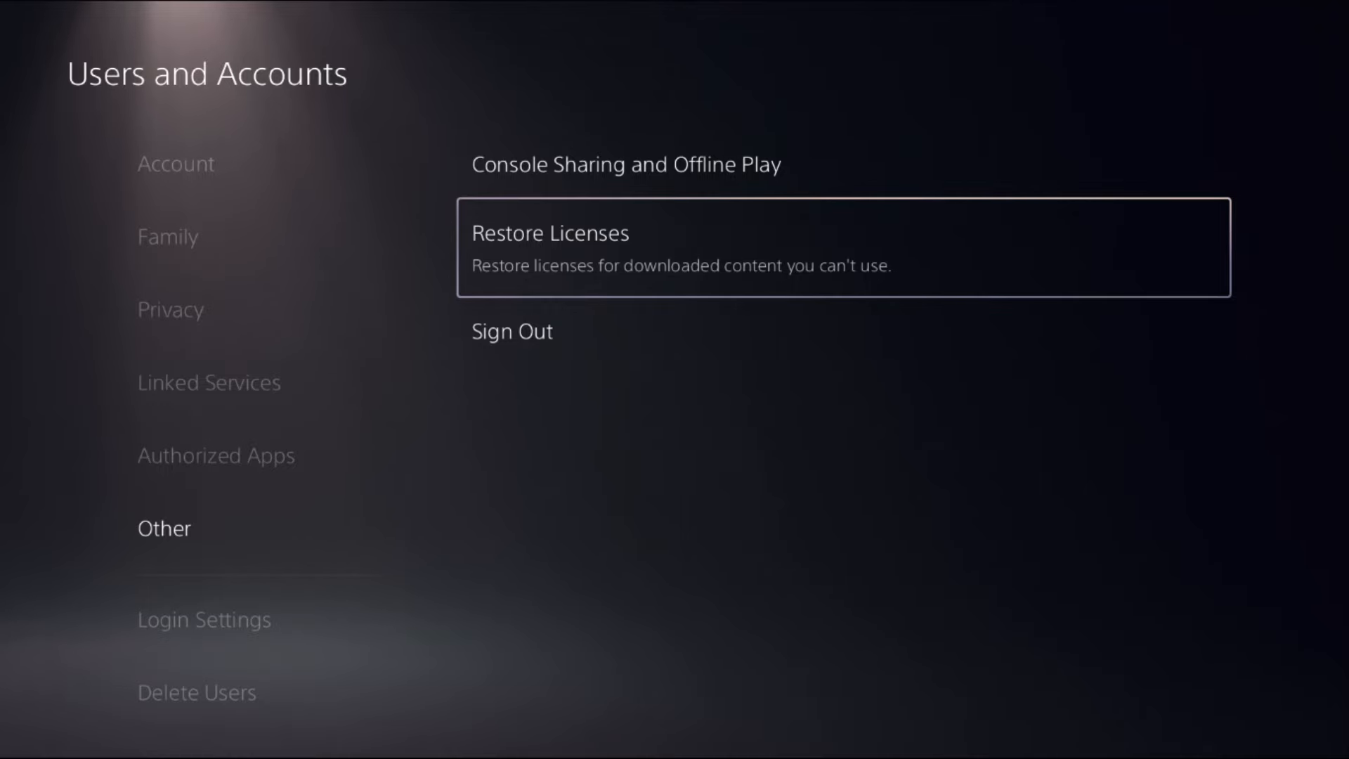
click(547, 233)
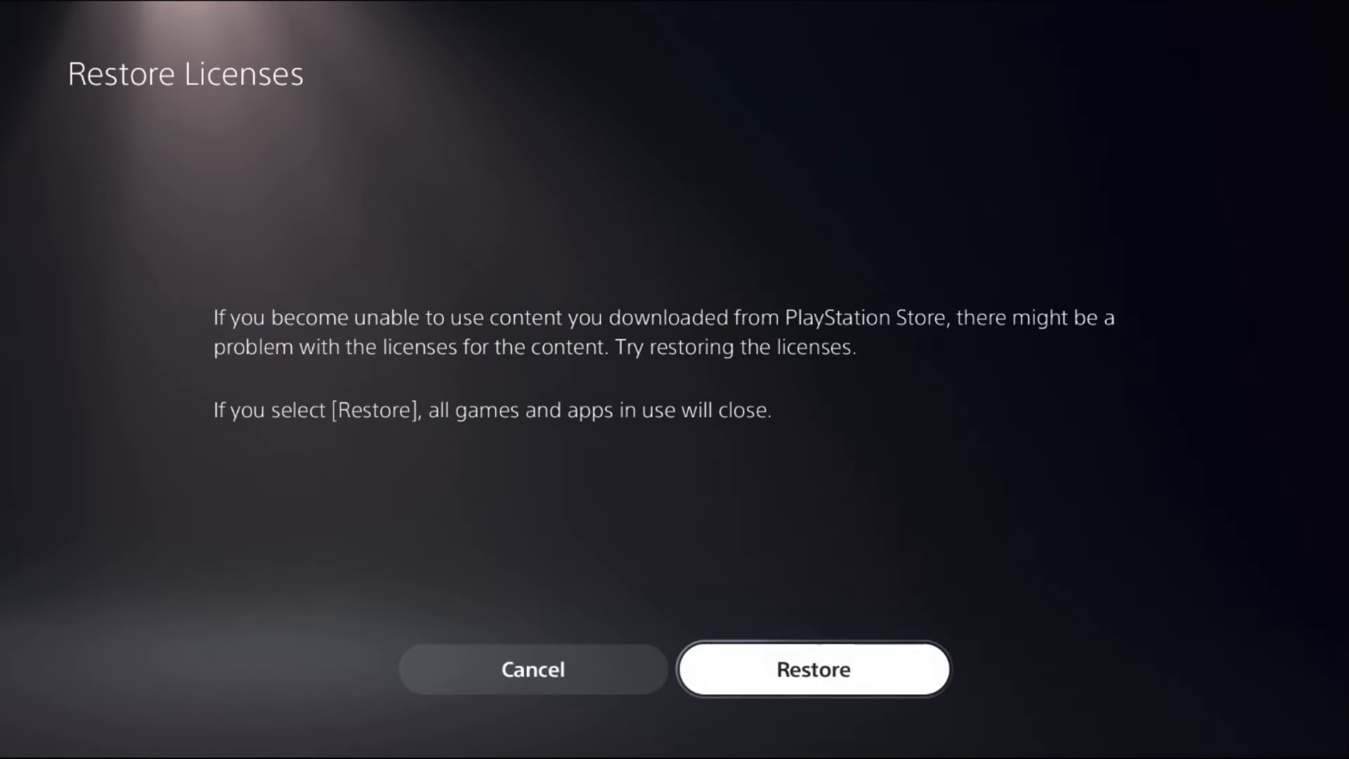
click(813, 671)
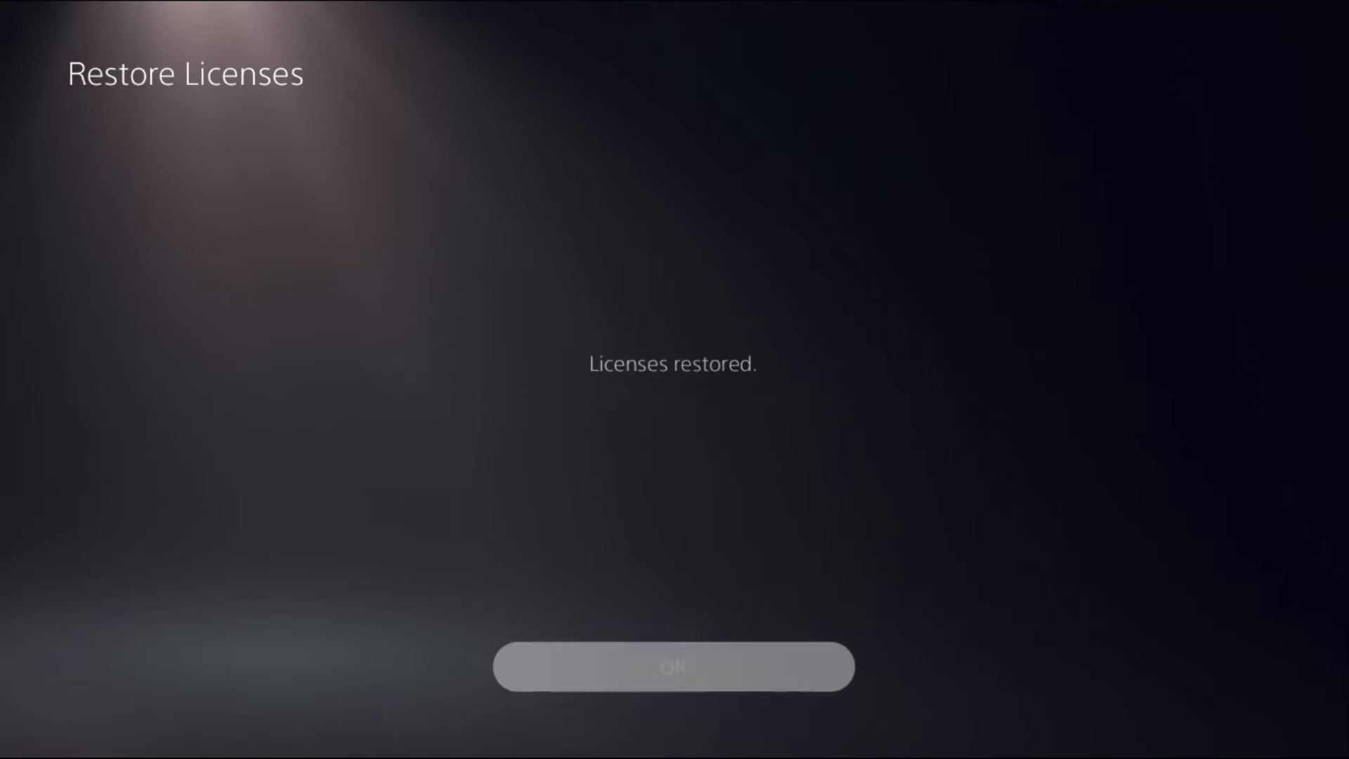
Dismiss the licenses confirmation and reach Set Up Internet Connection under Network settings.
click(673, 671)
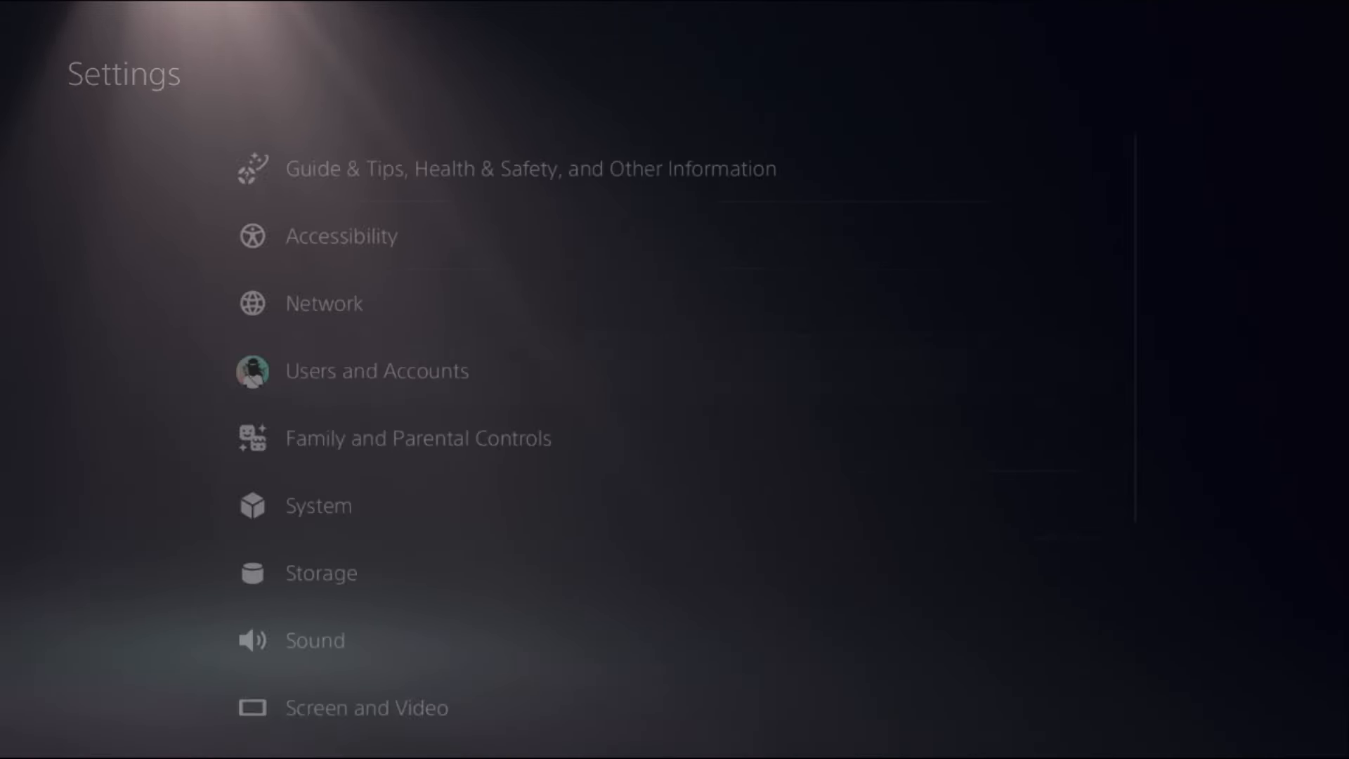
scroll(down, 3)
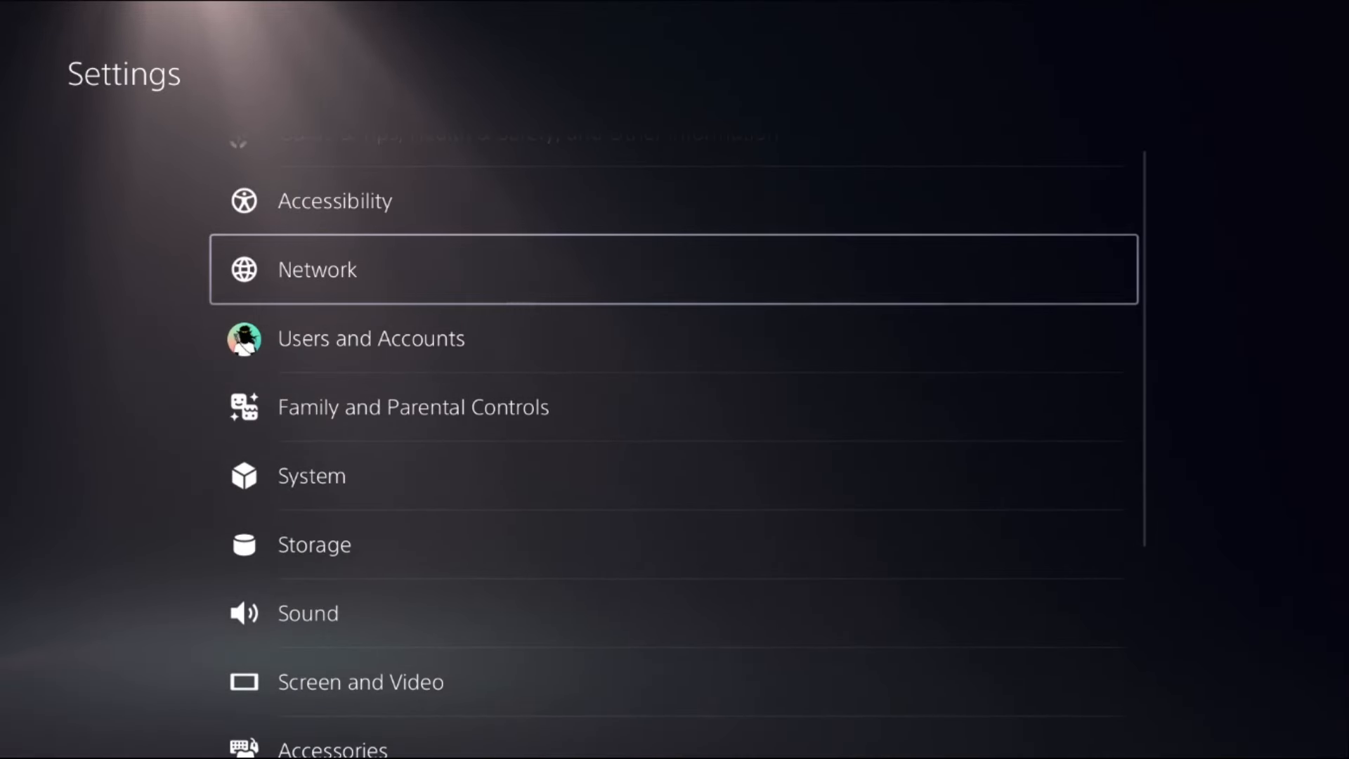
click(316, 269)
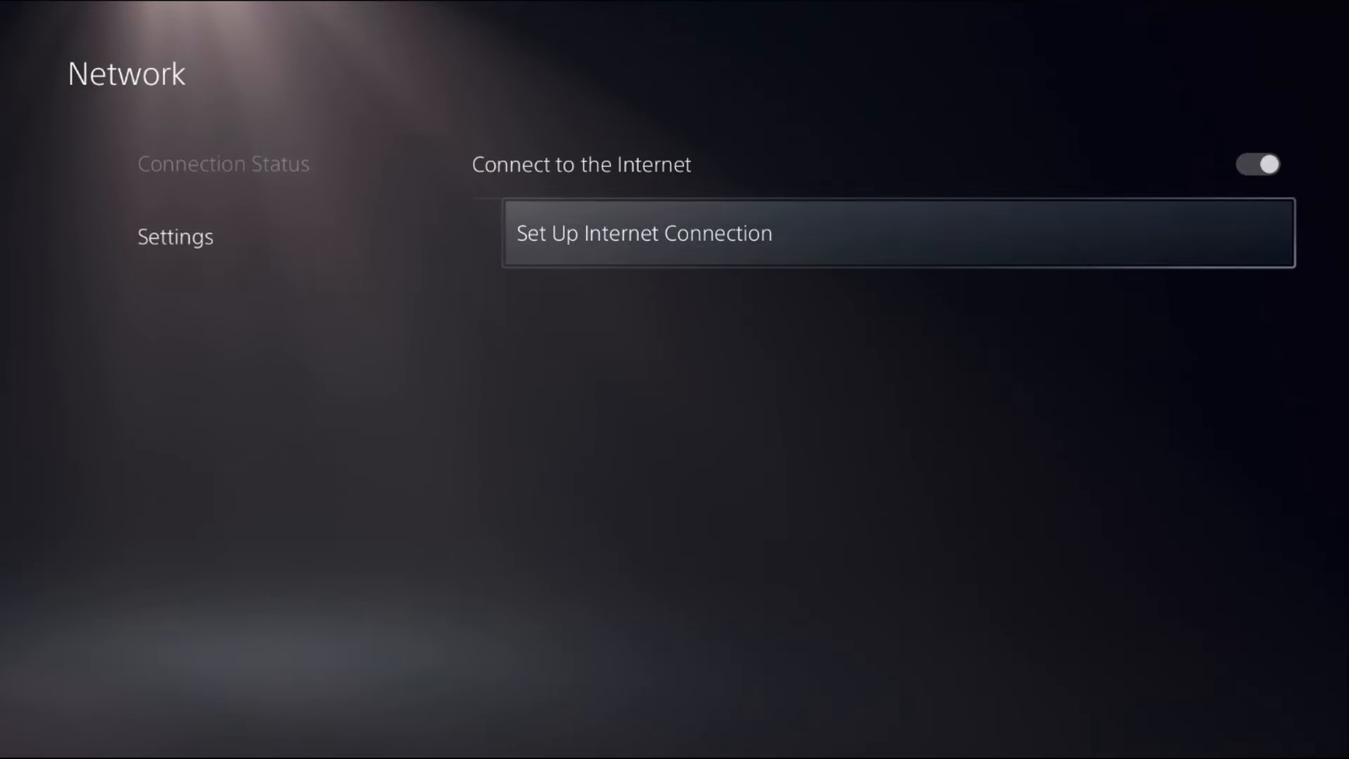
click(642, 233)
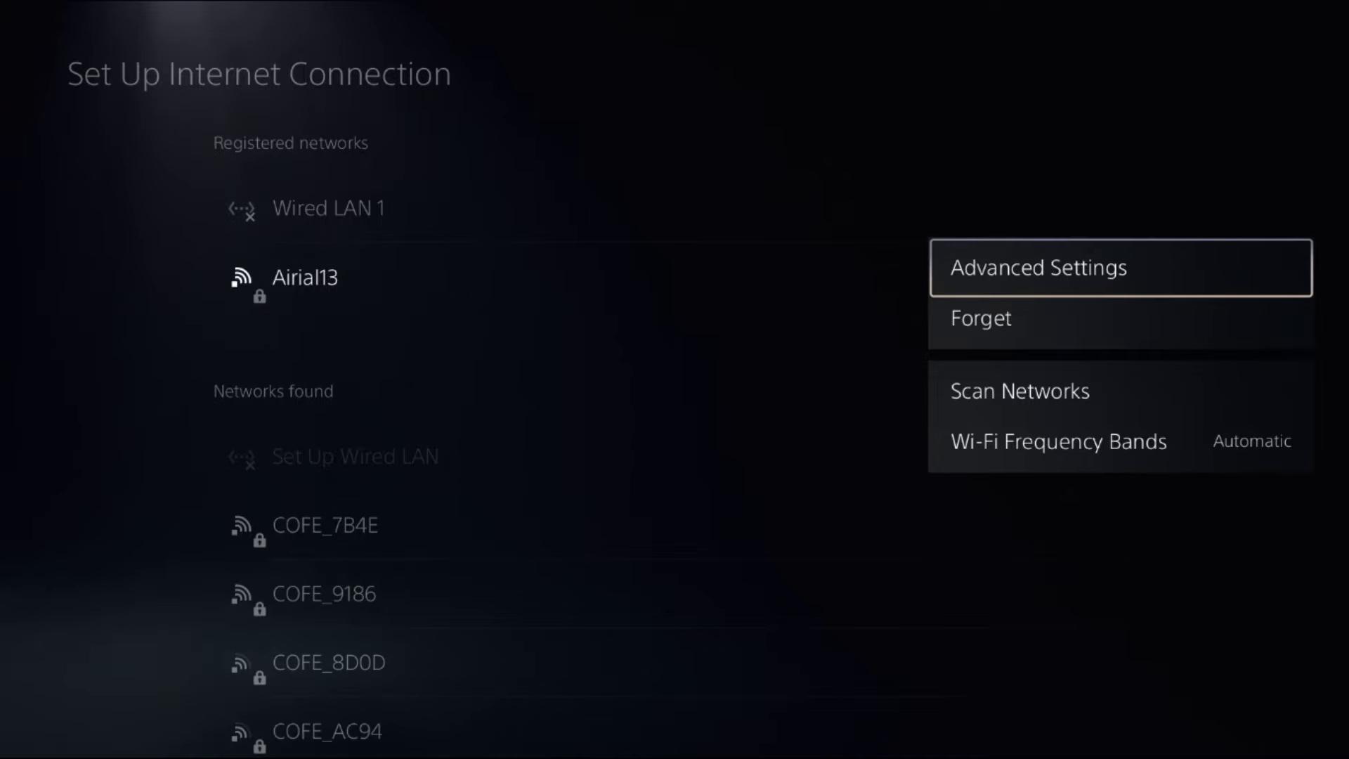
In Airial13's Advanced Settings, set manual DNS 8.8.8.8 and 8.8.4.4, then save.
click(1040, 267)
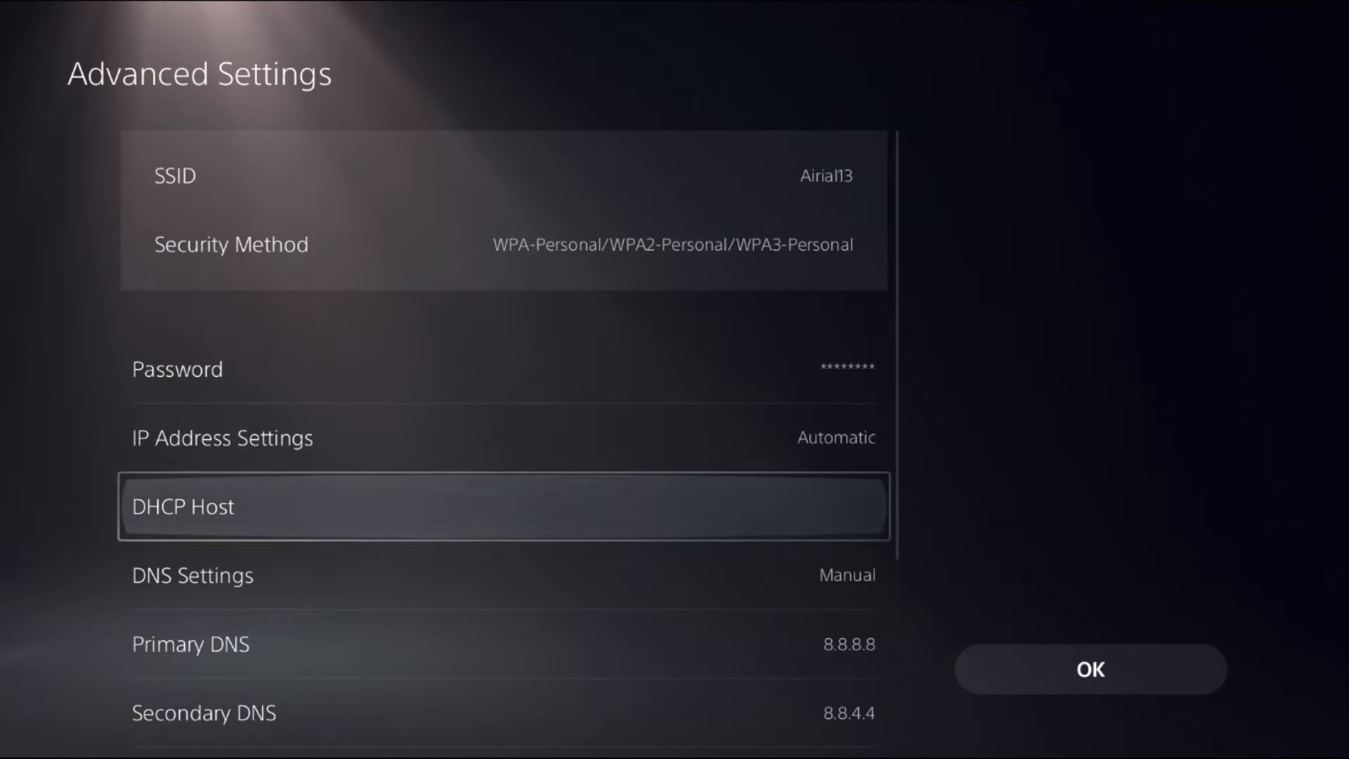
scroll(down, 3)
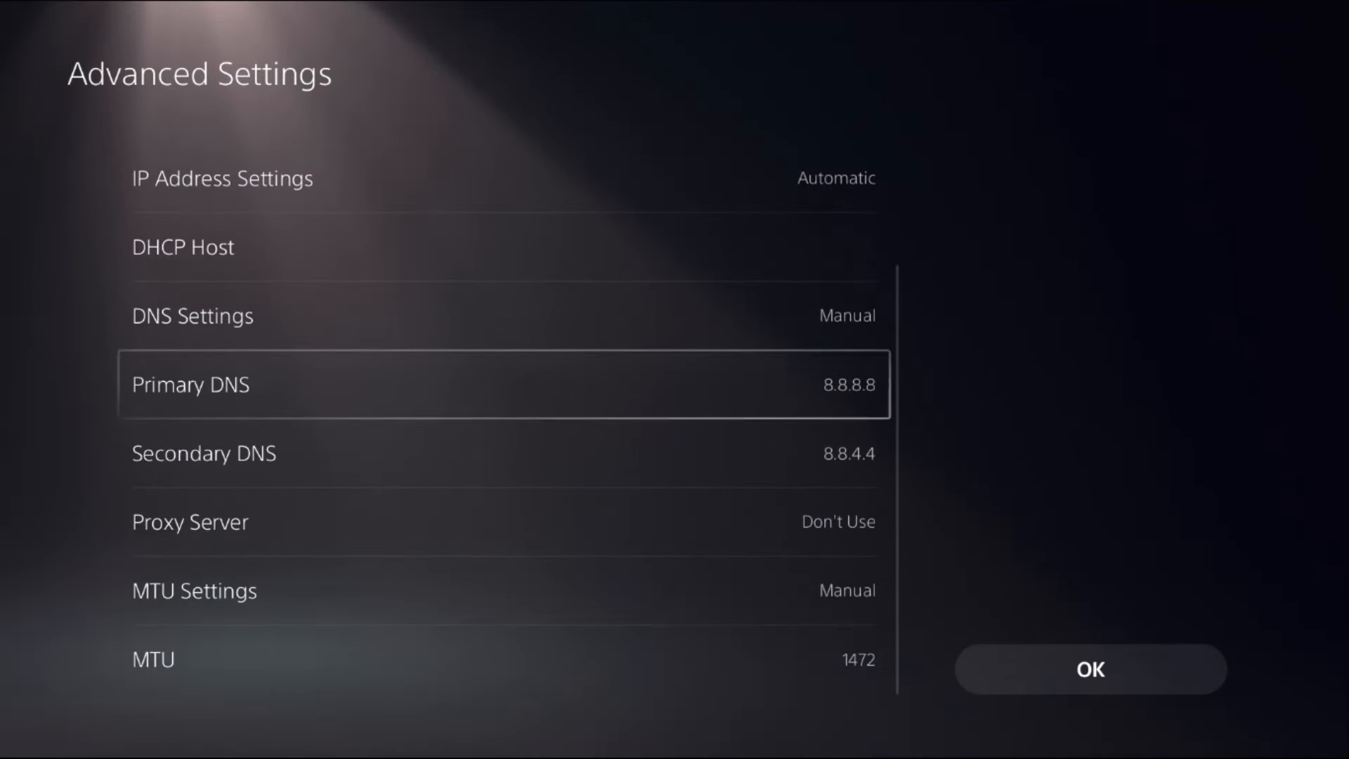
key(Up)
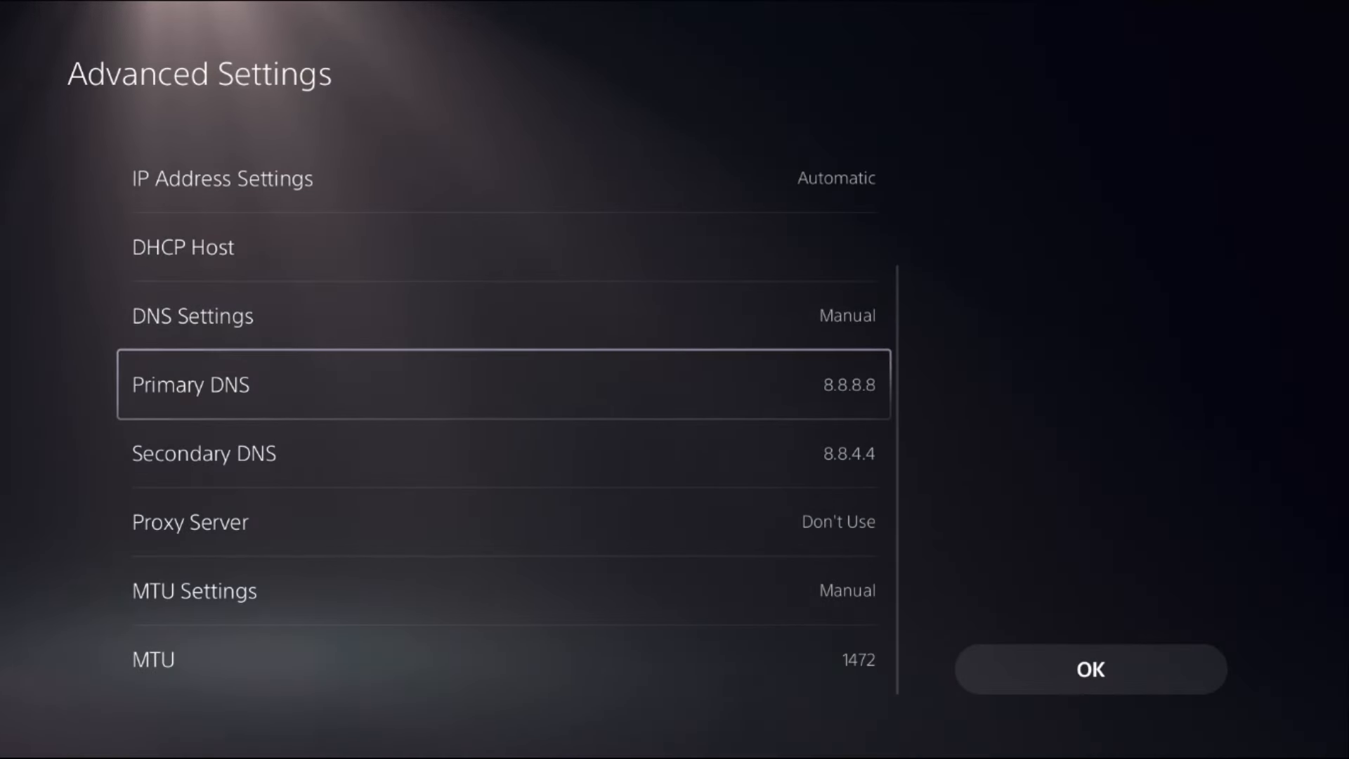
key(down)
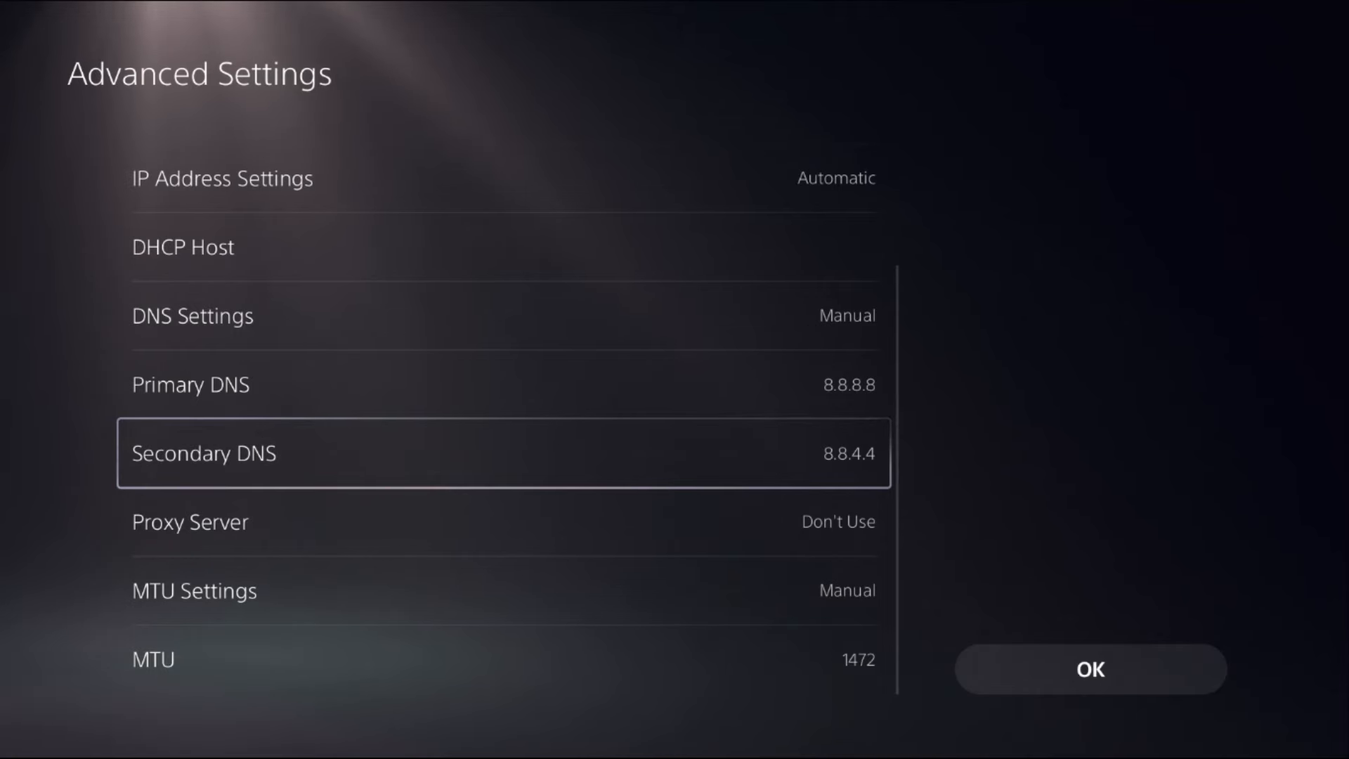
key(Up)
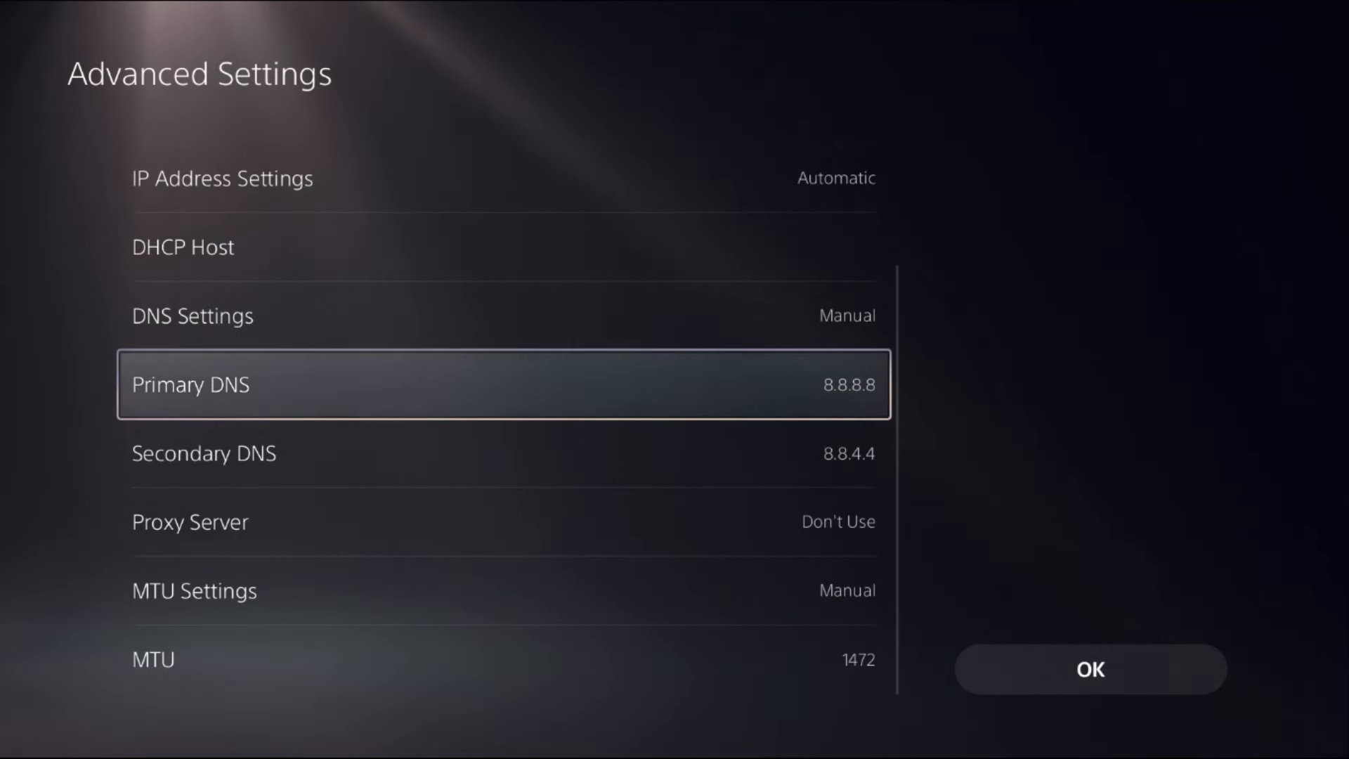
click(503, 395)
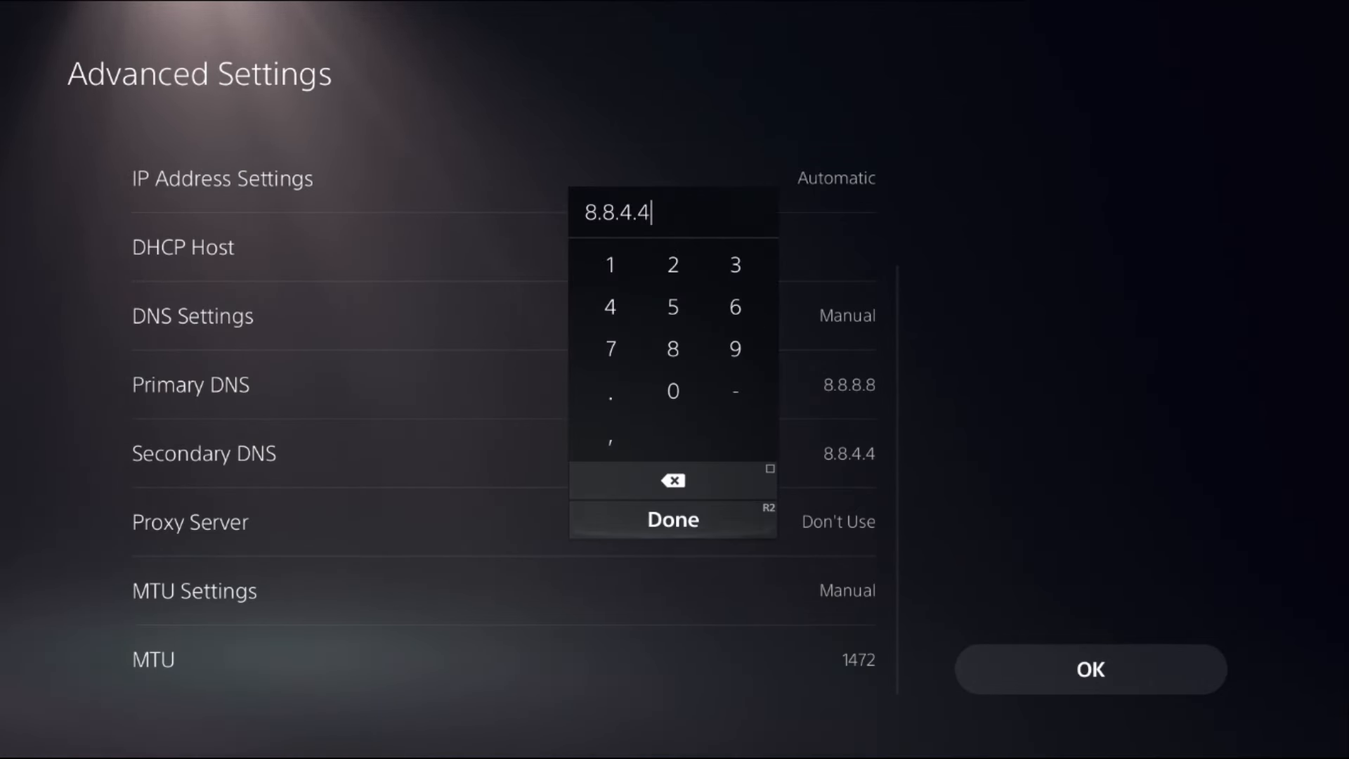
click(674, 519)
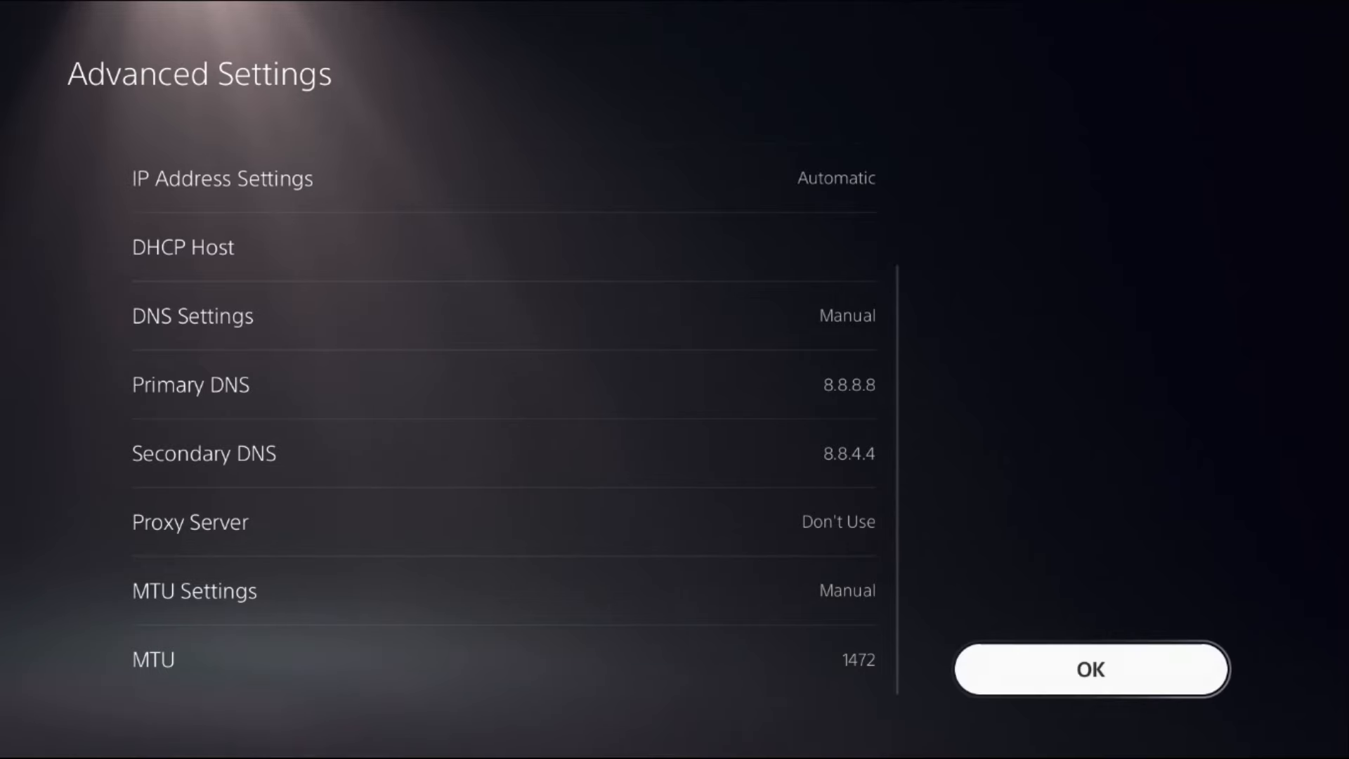
click(1092, 669)
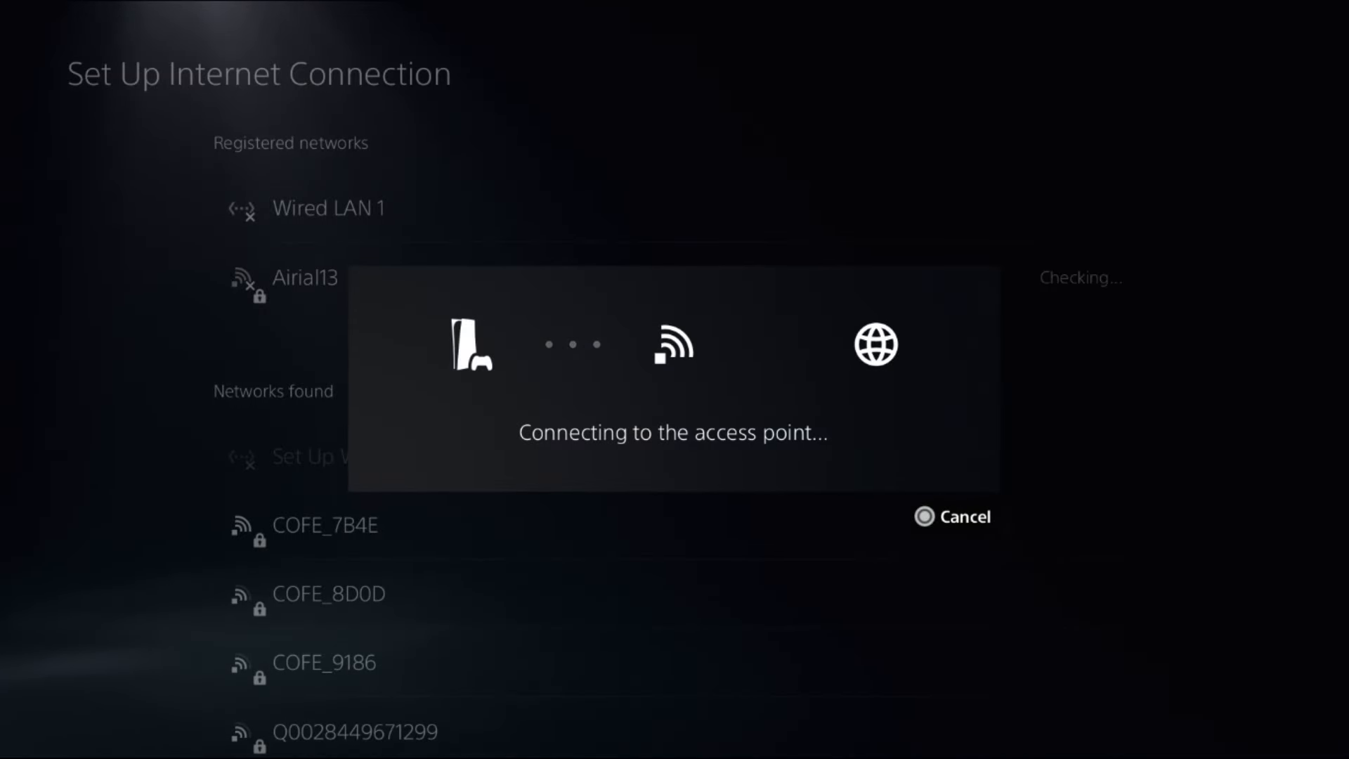